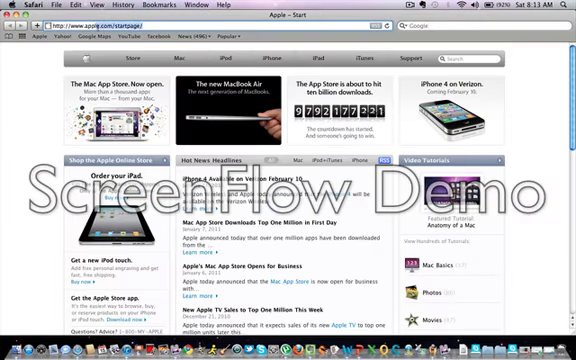
Step: Leave Safari's Apple start page and bring up a new blank Word document
click(150, 26)
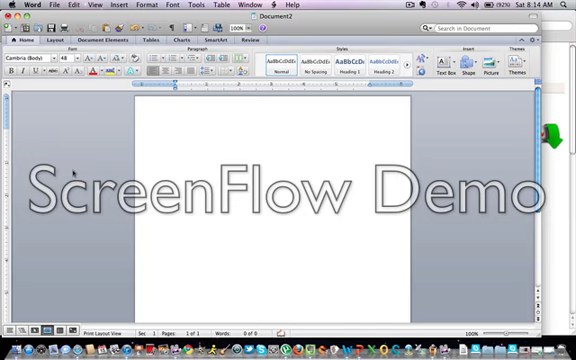
Step: Type 'You want droidip he makes the best mac apps and a lot of them' in large text
text(You want)
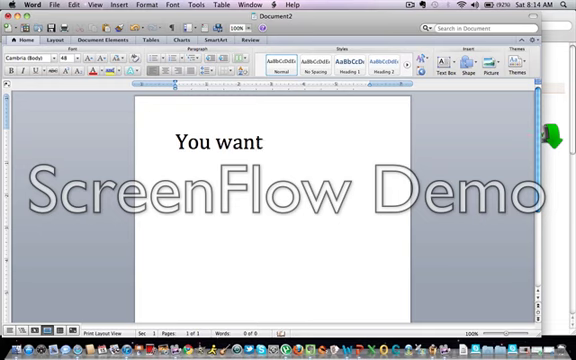
text(droid)
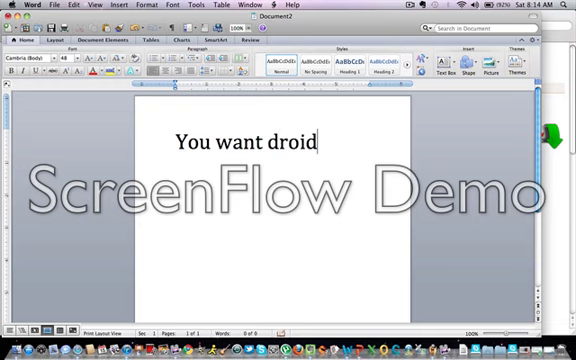
text(ip he)
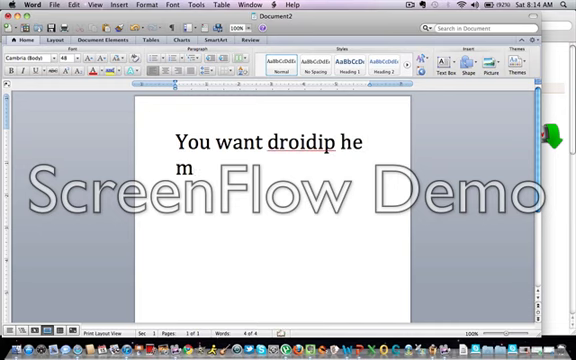
text(akes t)
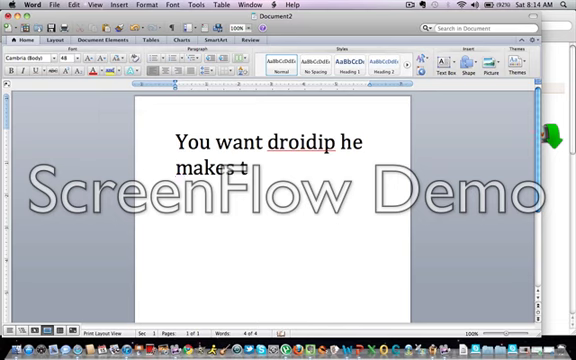
text(he)
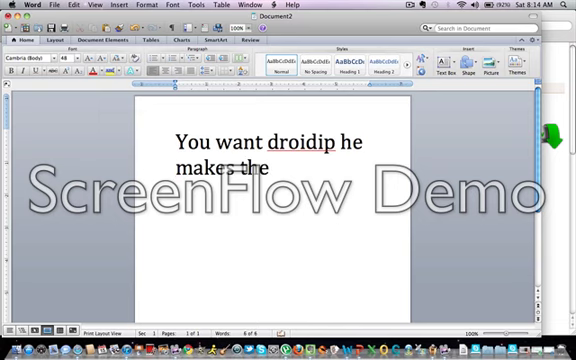
text(best mac)
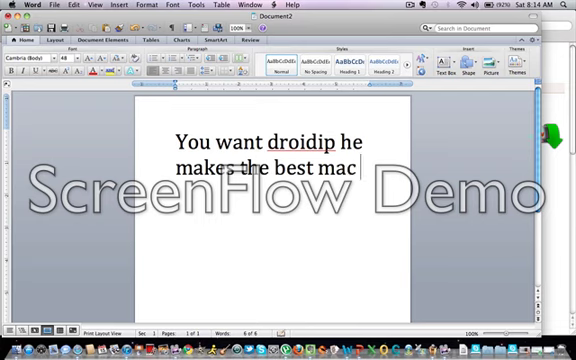
text(apps and a lot o)
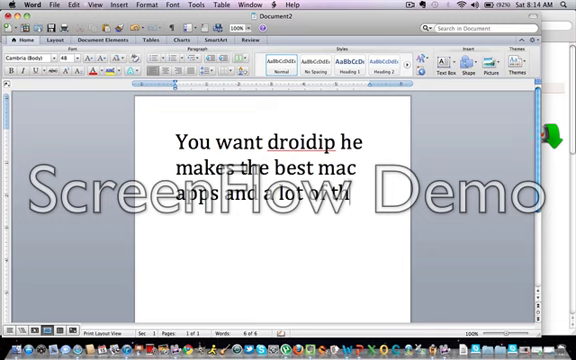
text(them)
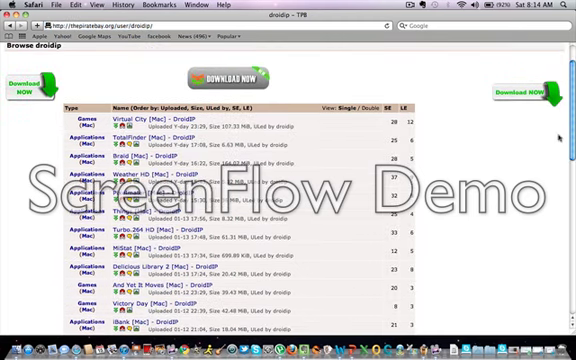
Step: Scroll through droidip's uploaded Mac apps on The Pirate Bay user page
scroll(down, 3)
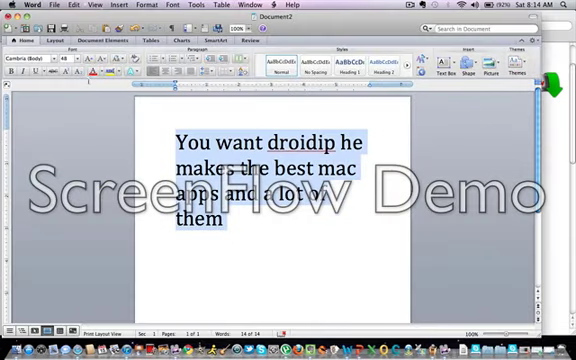
Step: Overwrite the selected note with 'Say I want one like'
text(say)
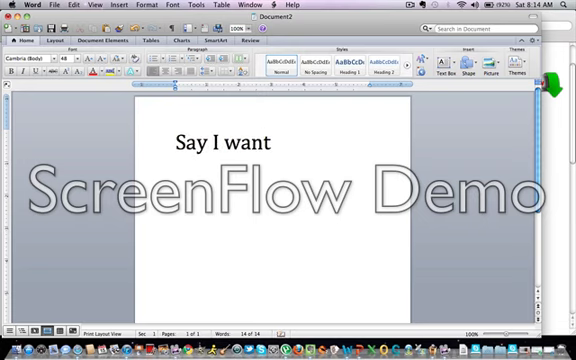
text(one lik)
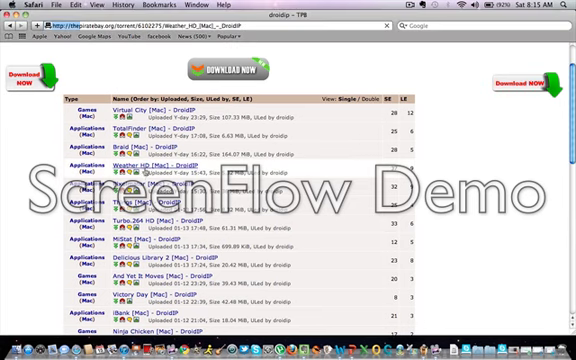
Step: Open droidip's Weather HD [Mac] torrent listing in Safari
click(138, 165)
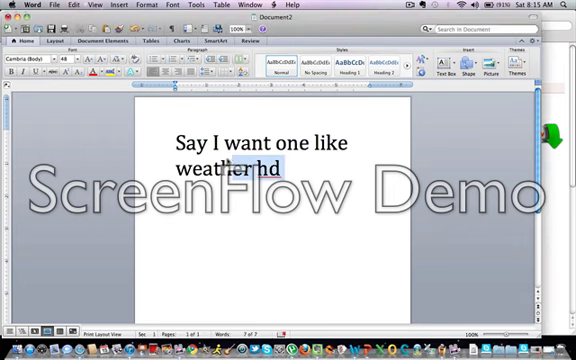
Step: Erase the note, type 'Okay its done now watch me open it', then replace it with 'That's how to do'
key(Delete)
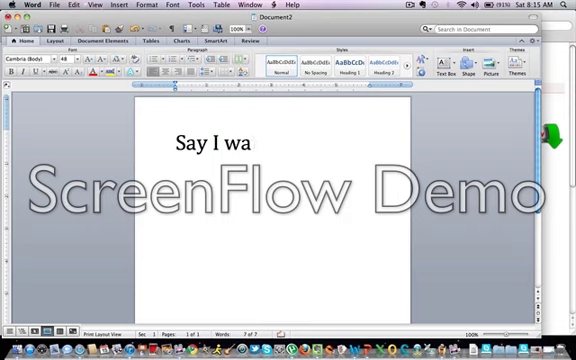
text(ok)
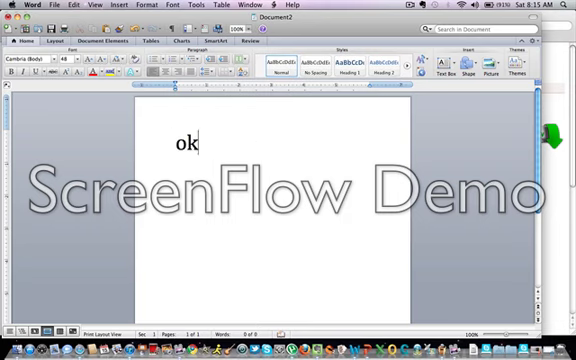
text(Okay its don)
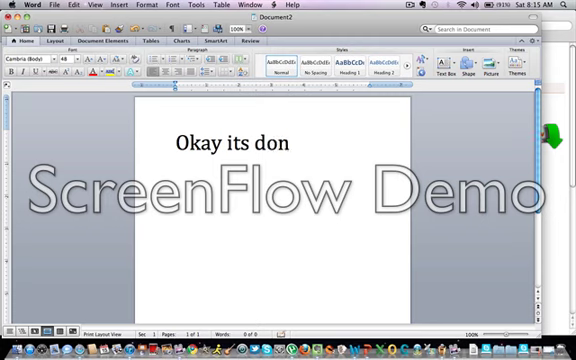
text(e now)
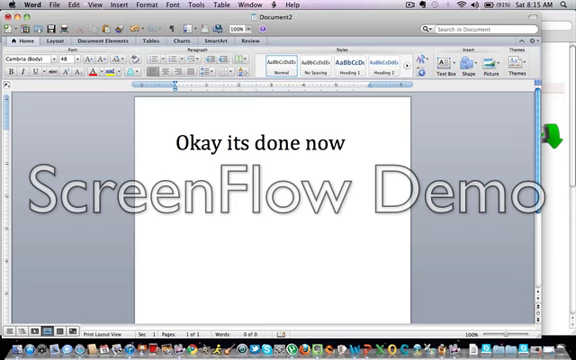
text(watc)
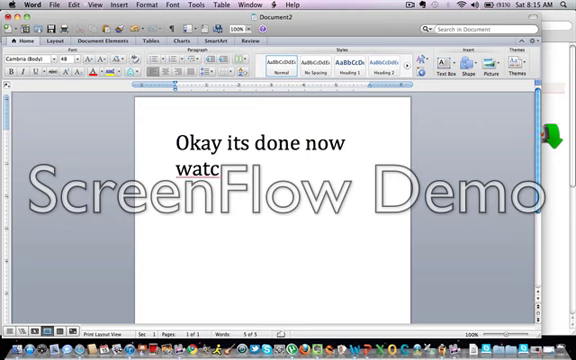
text(h me o)
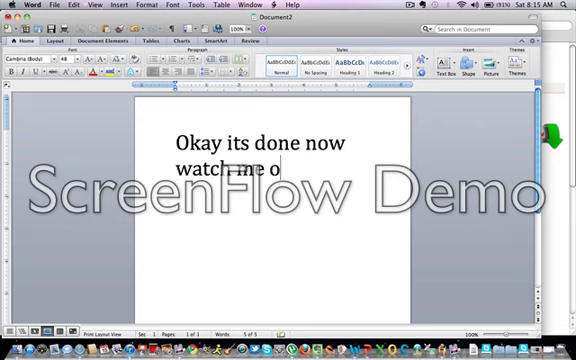
text(pen it)
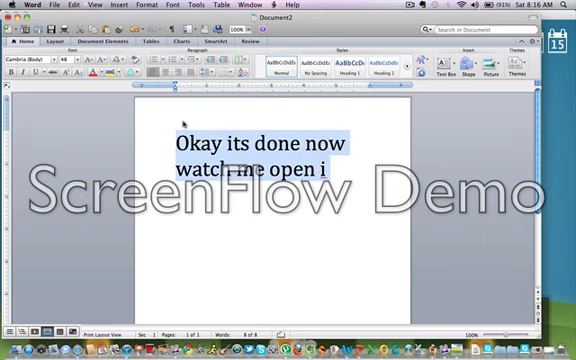
text(That's ho)
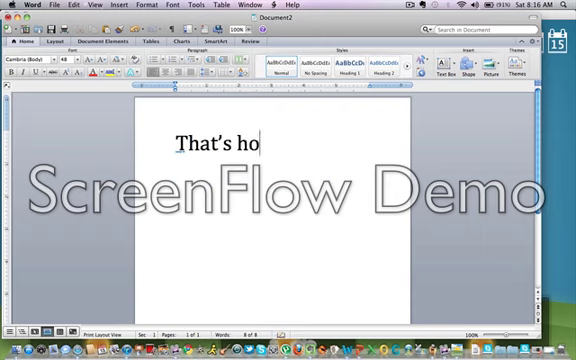
text(w to do)
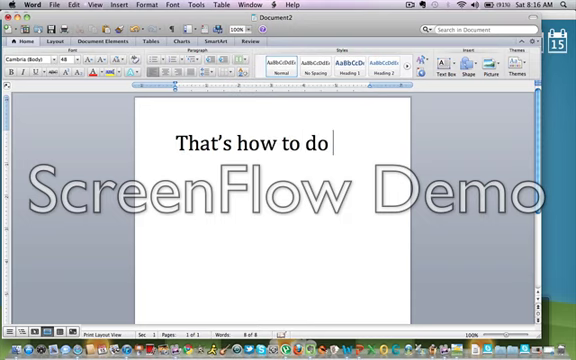